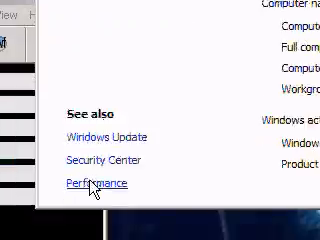
# Step: Open Performance Information and Tools from the System page
pyautogui.click(100, 184)
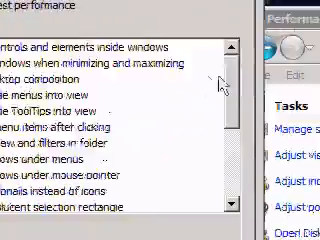
# Step: Review the visual effects list and close Performance Options
pyautogui.scroll(-3)
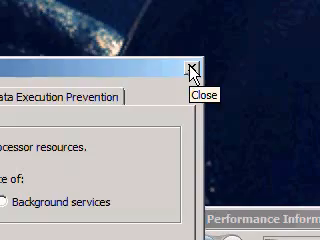
pyautogui.click(192, 66)
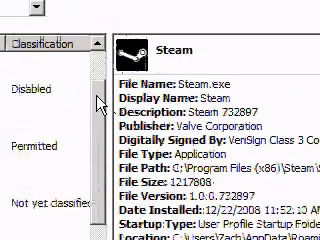
# Step: Scroll through the Startup Programs list to review entries such as Snagit and Steam
pyautogui.scroll(-3)
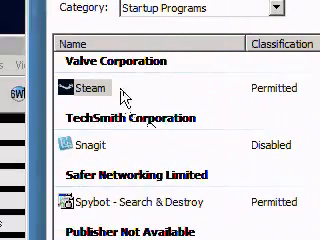
pyautogui.scroll(-3)
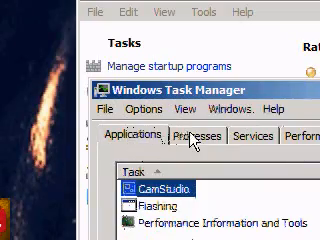
# Step: Show the Processes list and scroll down to locate the game process
pyautogui.click(196, 136)
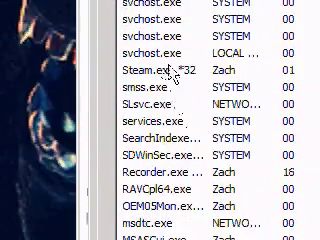
pyautogui.scroll(-3)
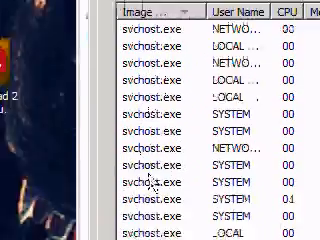
pyautogui.scroll(-3)
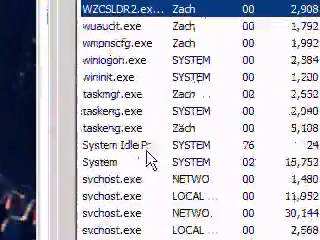
pyautogui.scroll(-3)
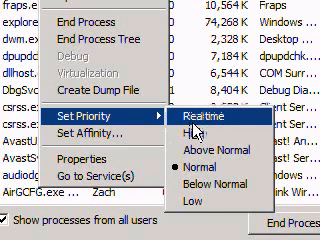
pyautogui.moveTo(204, 130)
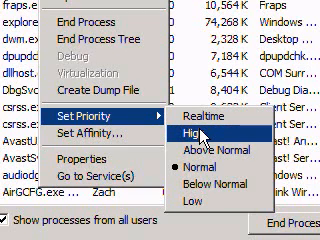